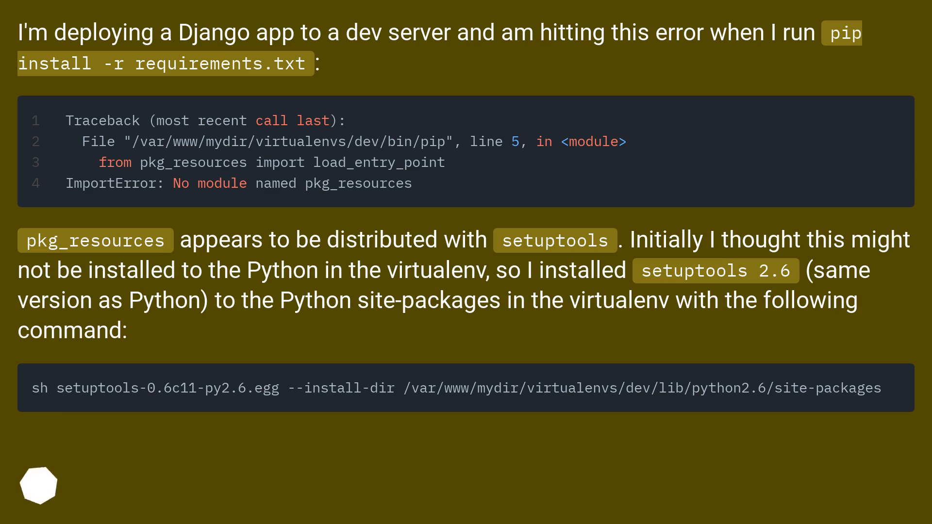
# Advance past the Django pkg_resources ImportError question to the July 2018 setuptools reinstall answer
pyautogui.hscroll(3)
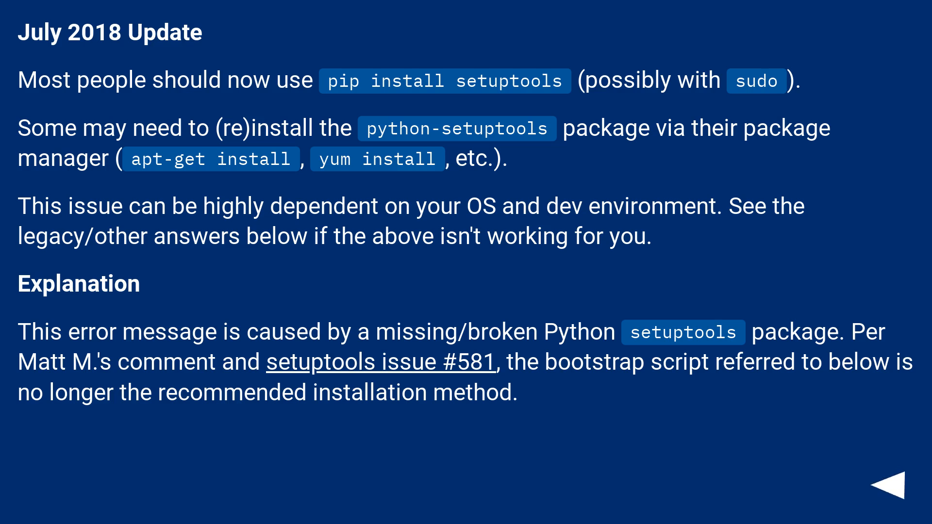
# Advance to the Legacy Answer slide with wget and curl ez_setup.py commands
pyautogui.click(894, 481)
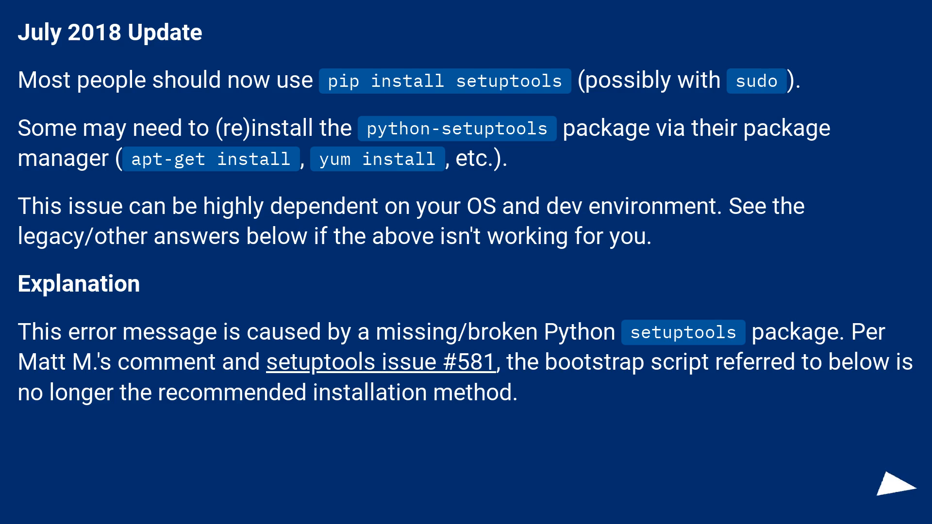
pyautogui.click(898, 485)
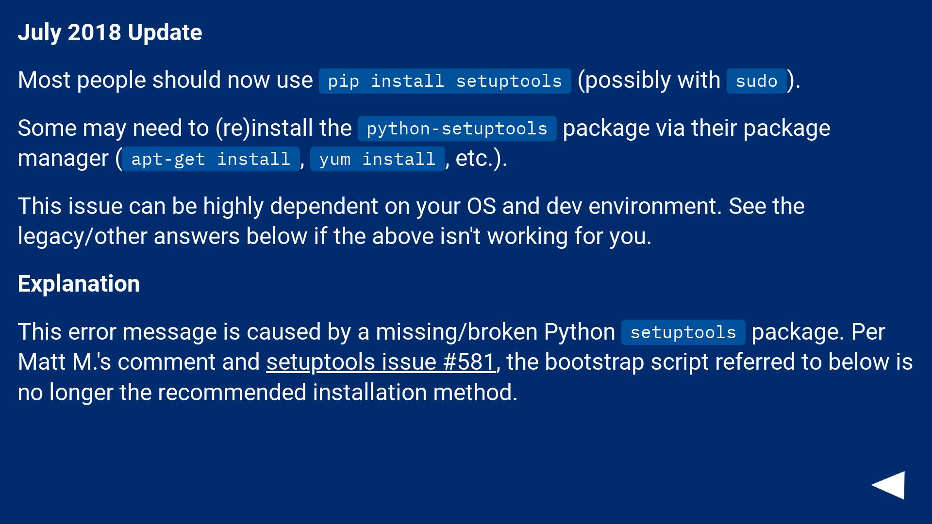
pyautogui.click(878, 482)
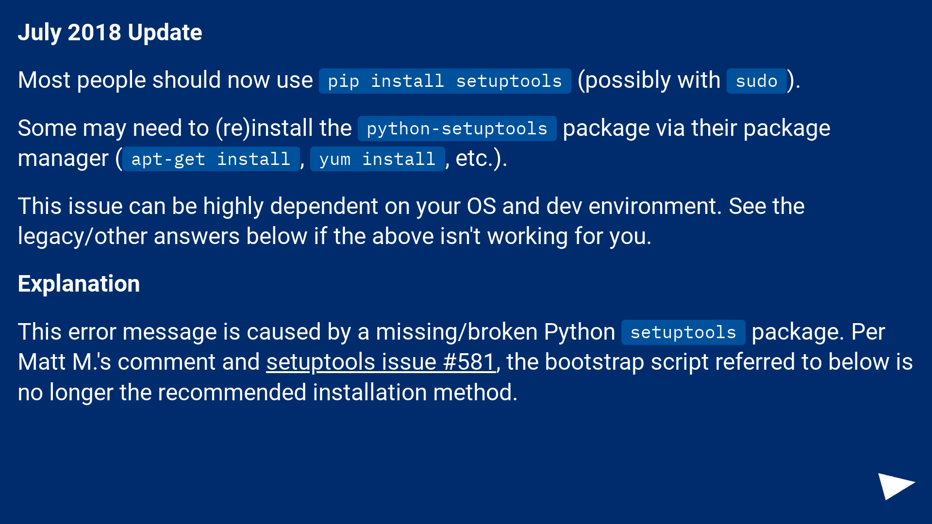
pyautogui.click(892, 485)
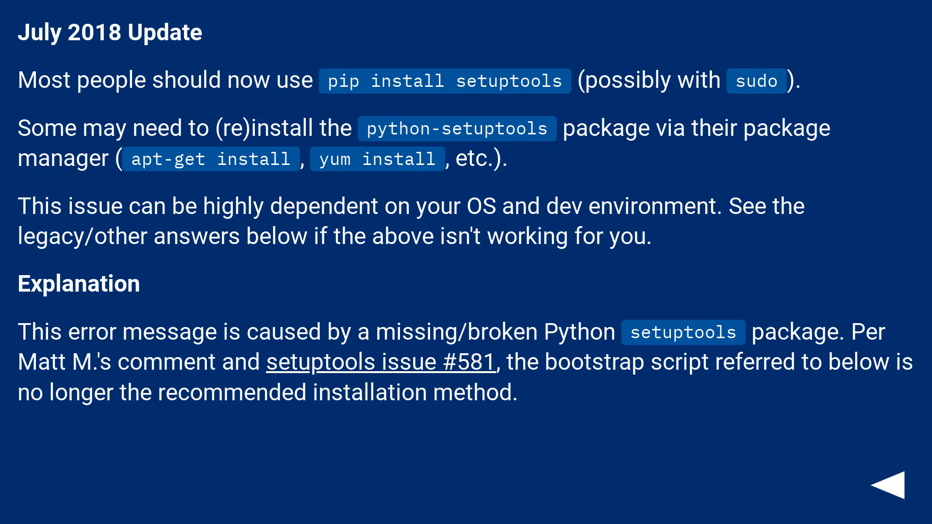
pyautogui.click(885, 488)
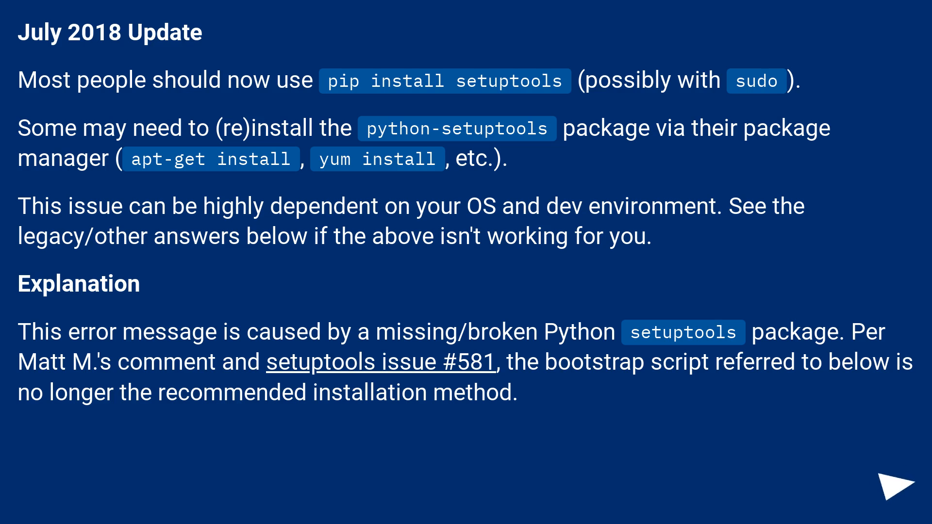
pyautogui.click(900, 485)
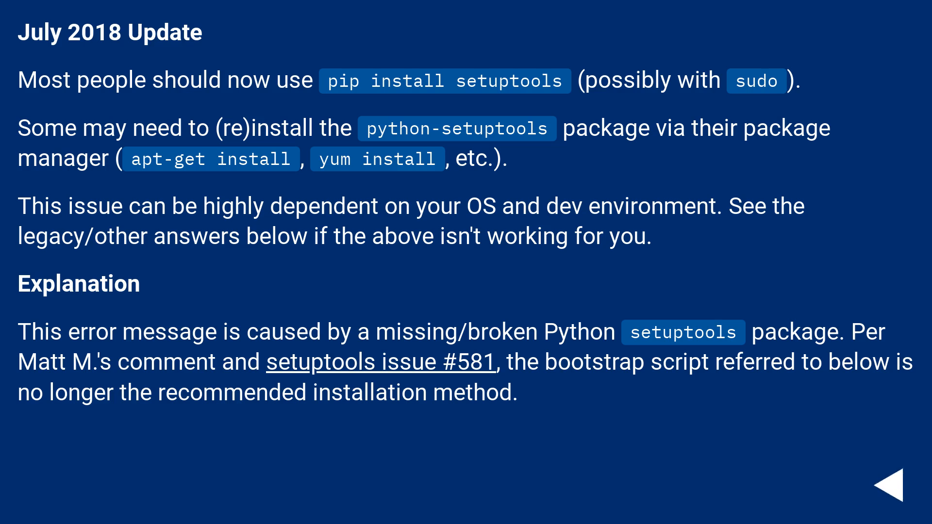
pyautogui.click(892, 488)
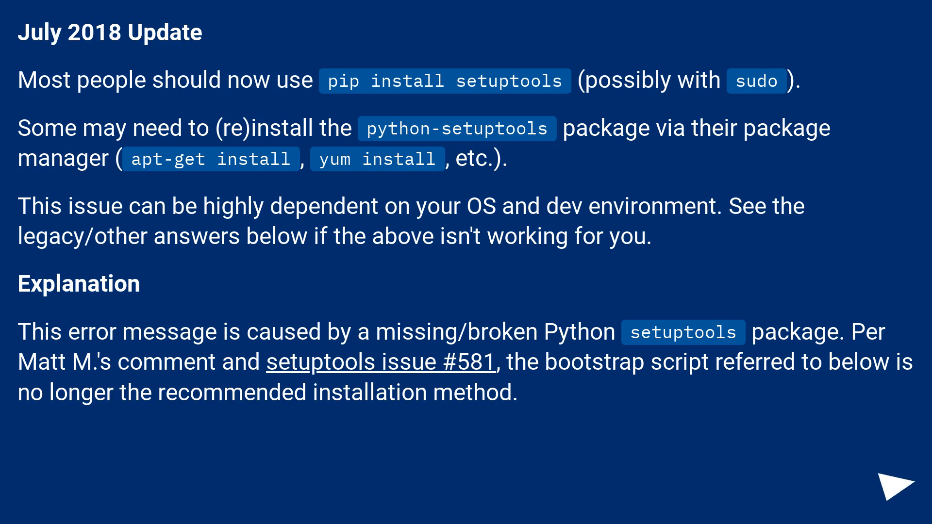
pyautogui.click(895, 488)
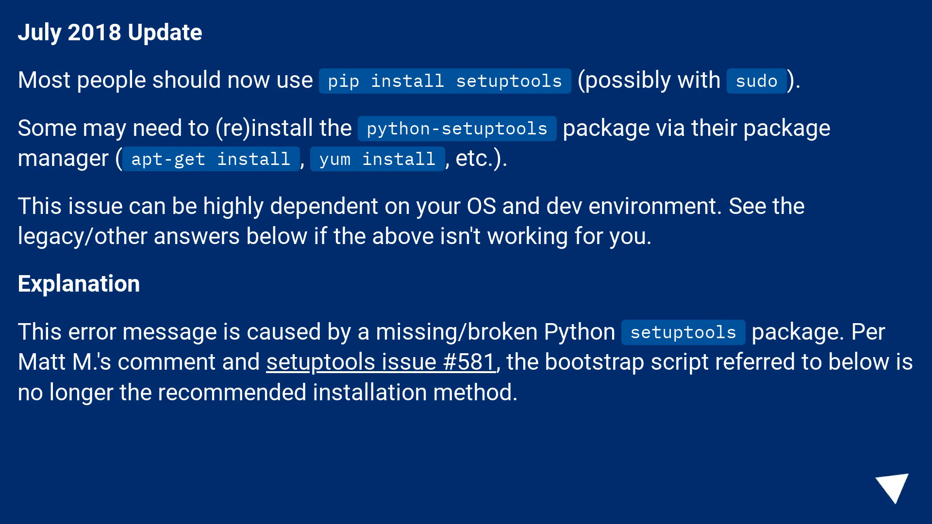
pyautogui.click(898, 498)
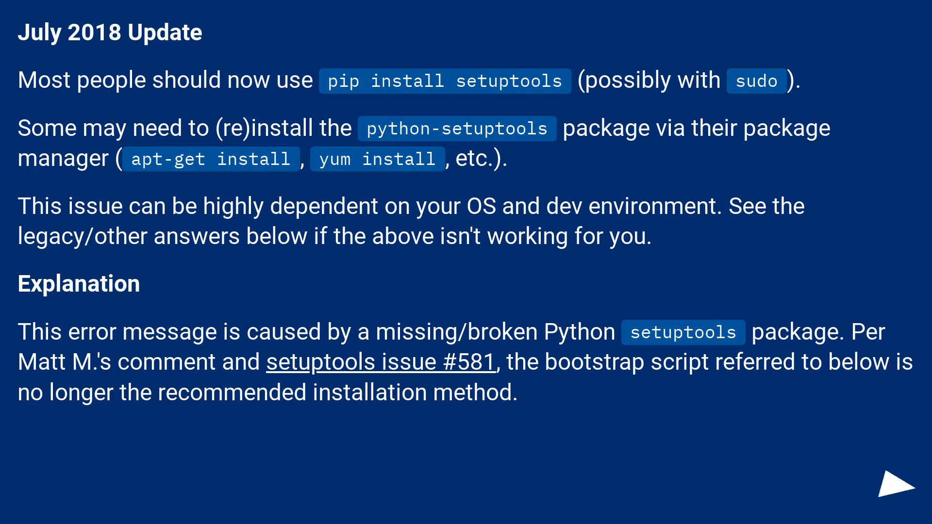
pyautogui.click(897, 476)
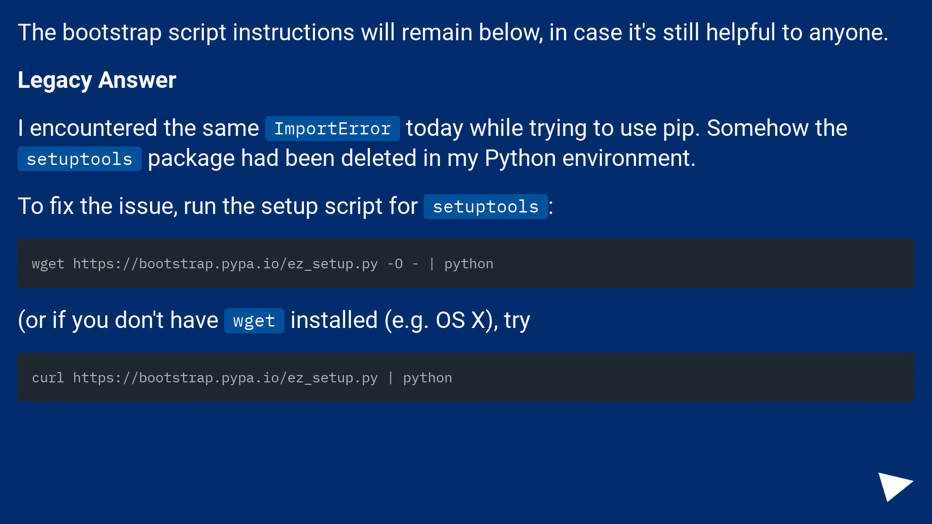
# Advance to the slide on sudo, uninstalling distribute first, and Installation Instructions
pyautogui.click(900, 484)
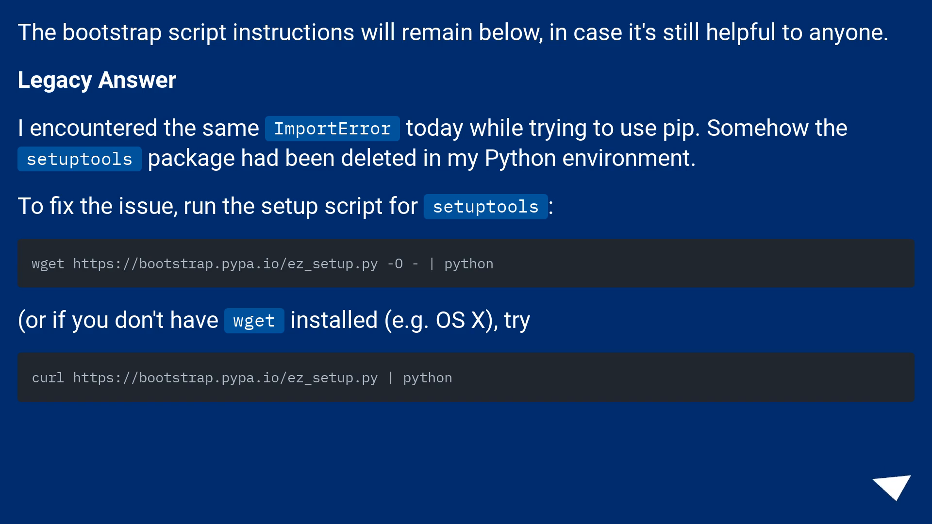
pyautogui.click(892, 484)
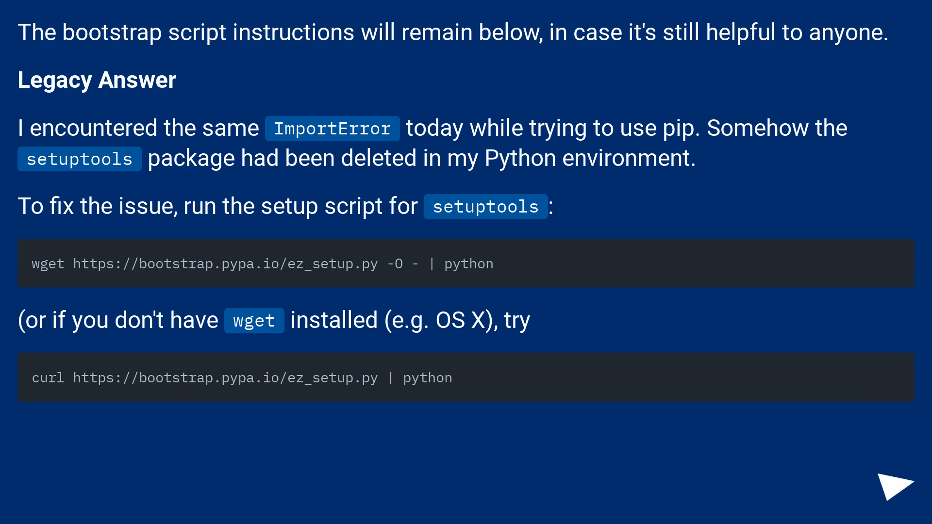
pyautogui.click(898, 485)
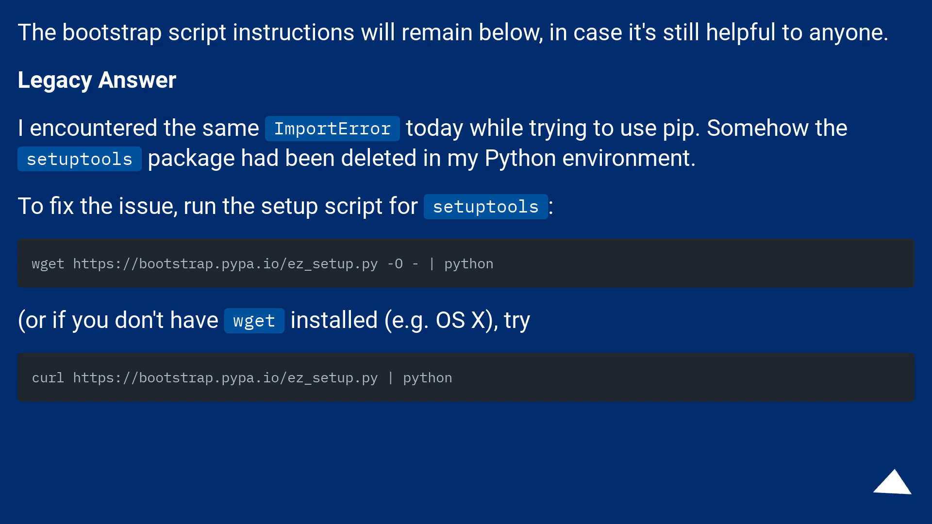
pyautogui.click(899, 484)
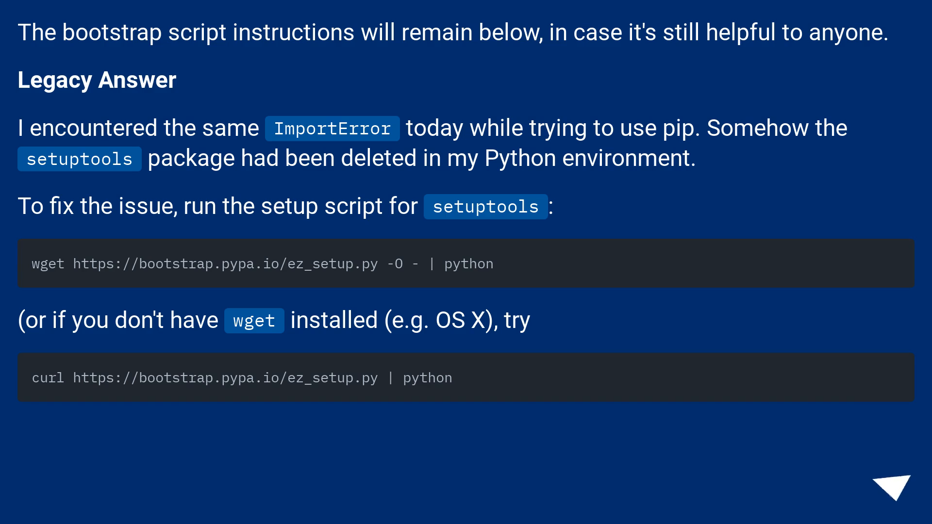
pyautogui.click(886, 485)
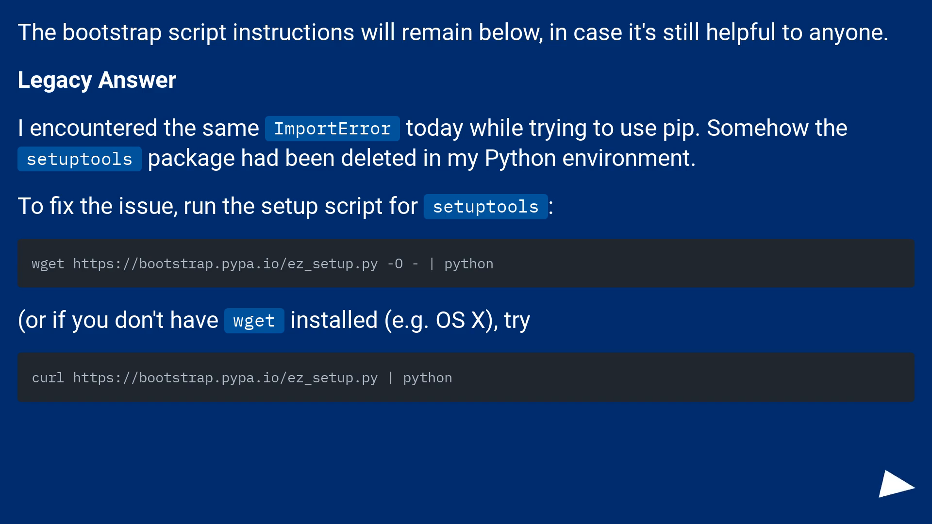
pyautogui.click(886, 495)
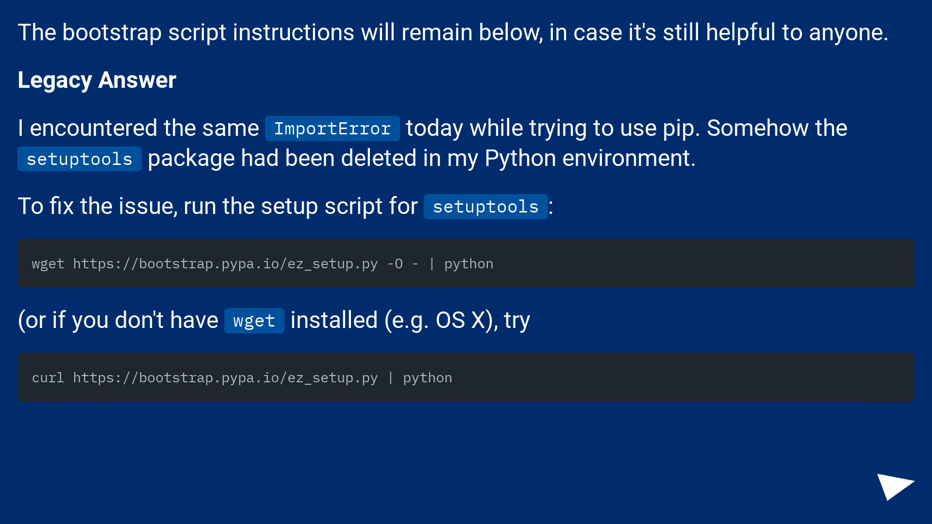
pyautogui.click(901, 484)
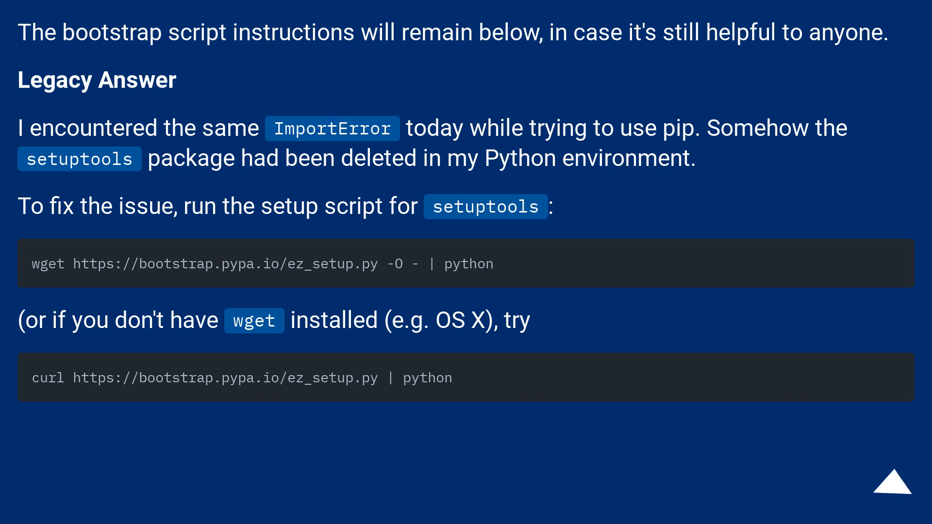
pyautogui.click(889, 493)
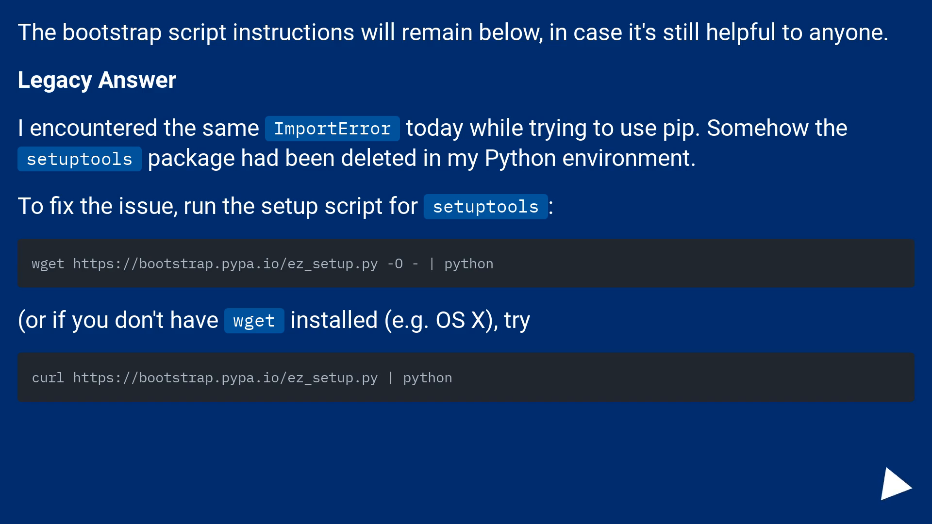
pyautogui.click(885, 499)
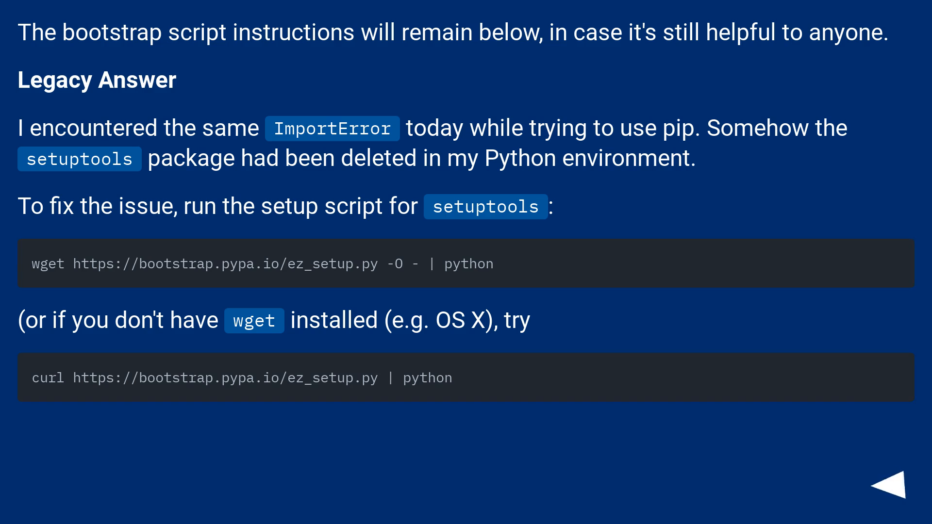
pyautogui.click(896, 499)
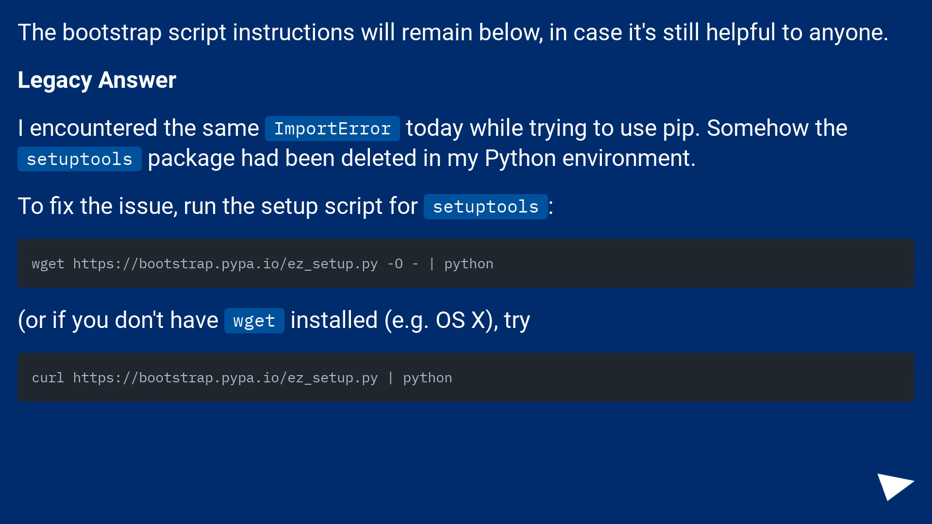
pyautogui.click(901, 484)
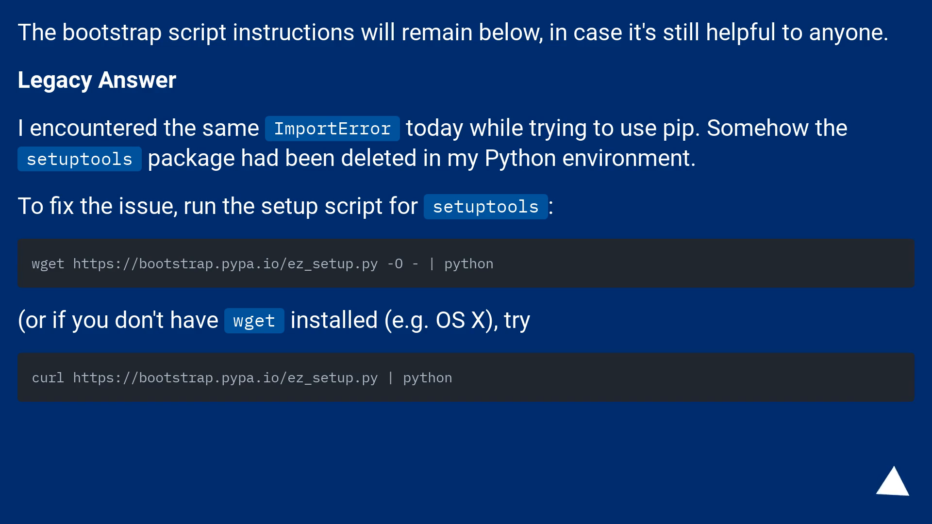
pyautogui.click(901, 483)
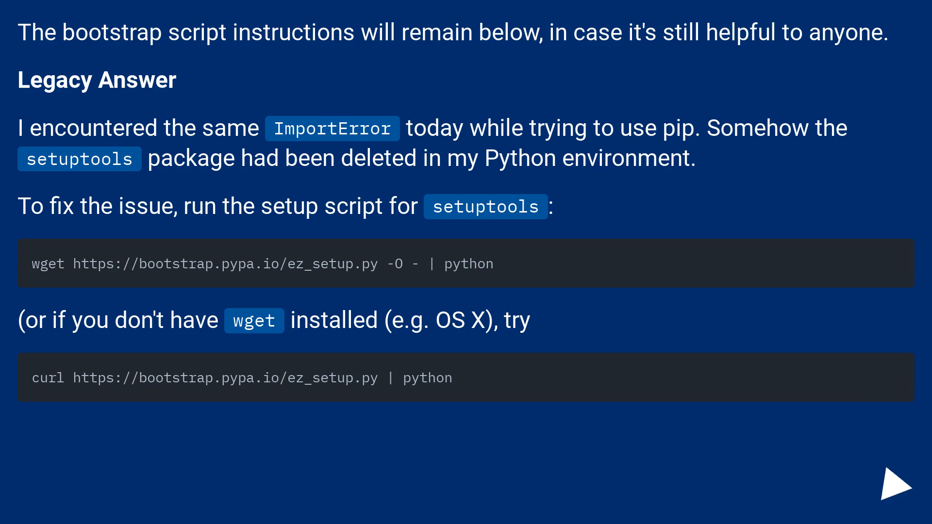
pyautogui.scroll(-3)
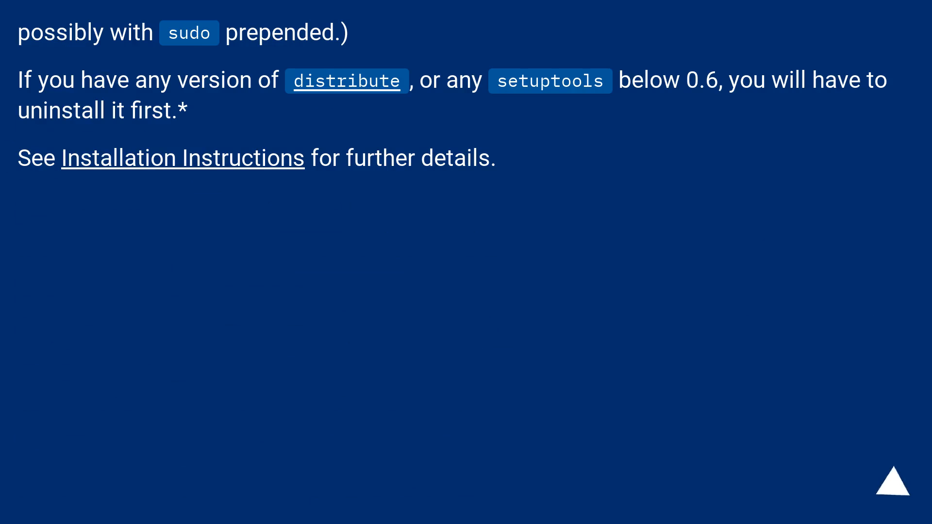
pyautogui.click(888, 482)
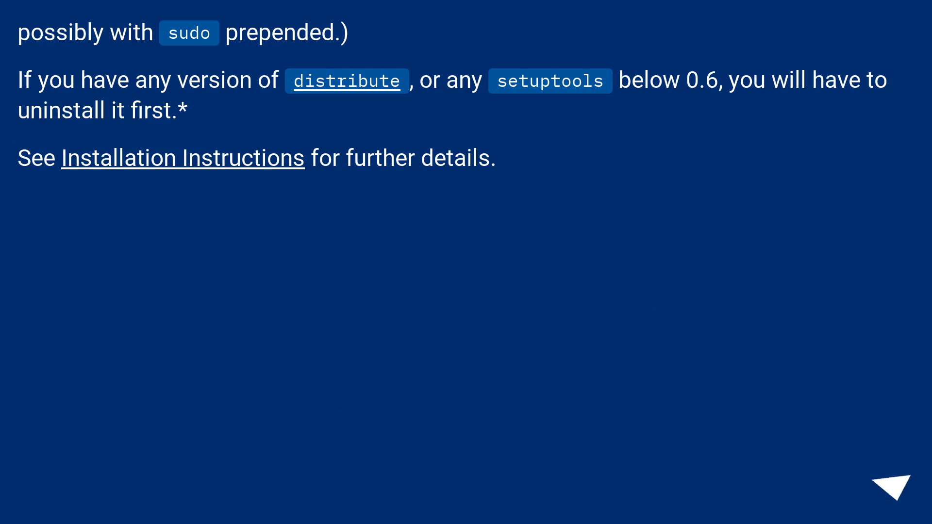
pyautogui.click(893, 487)
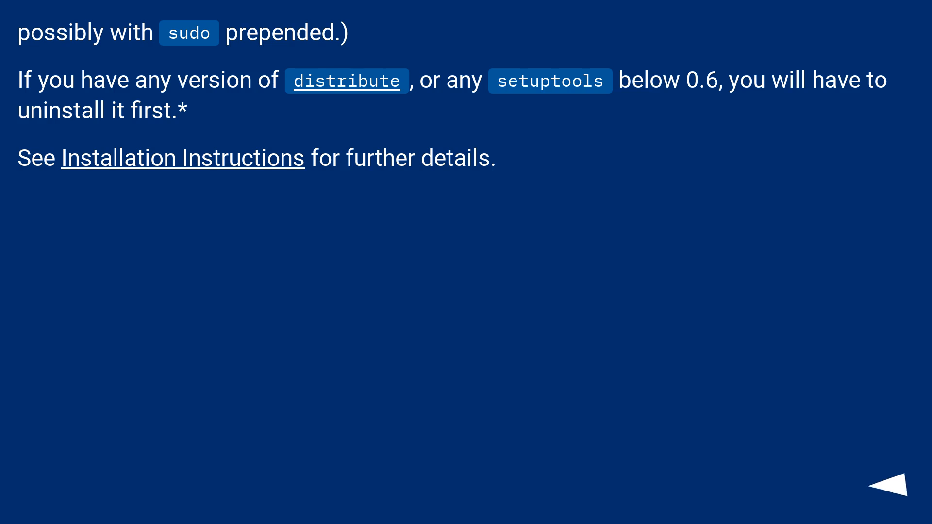
pyautogui.click(895, 487)
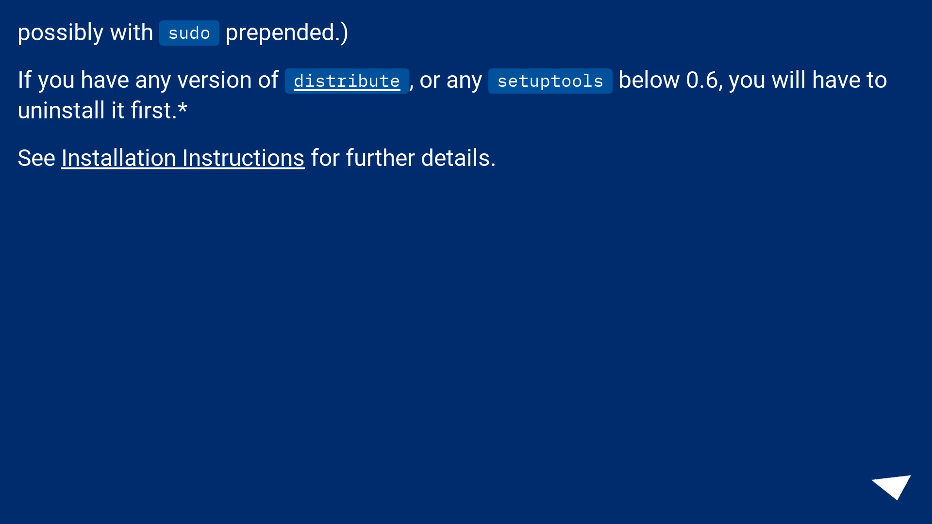
pyautogui.click(894, 485)
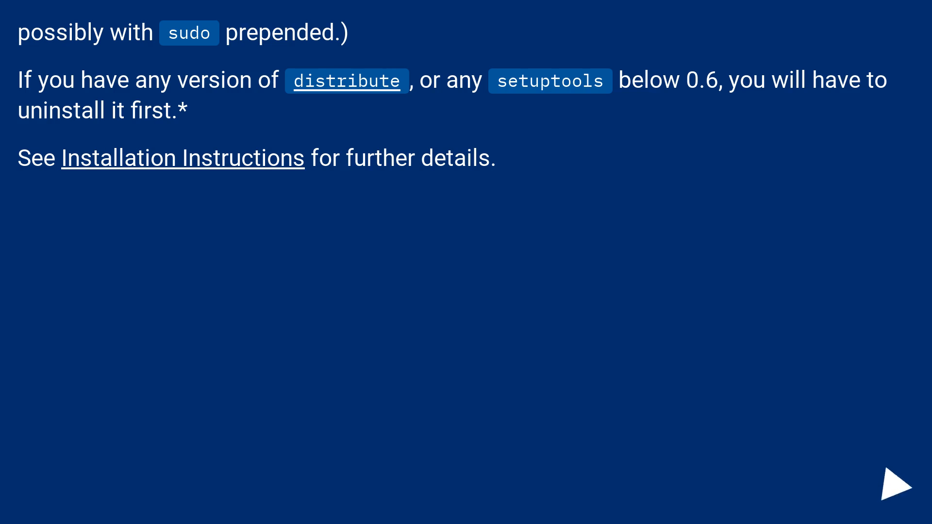